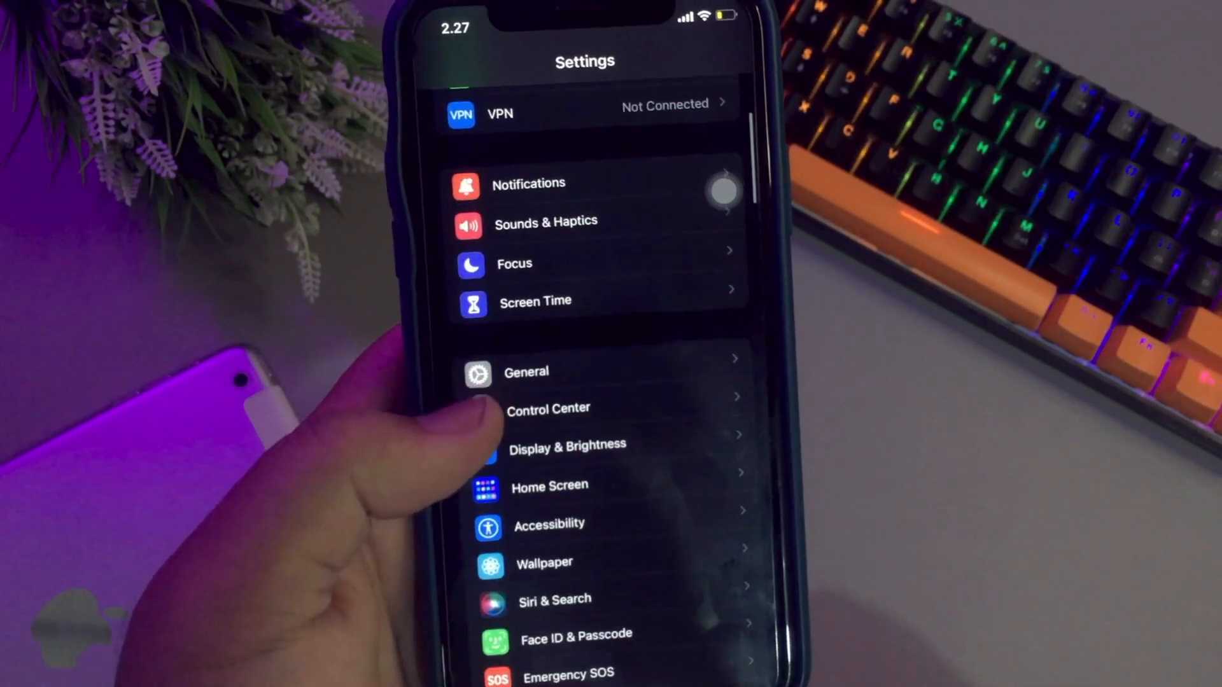
# Go to the General page from the main Settings list
pyautogui.click(526, 372)
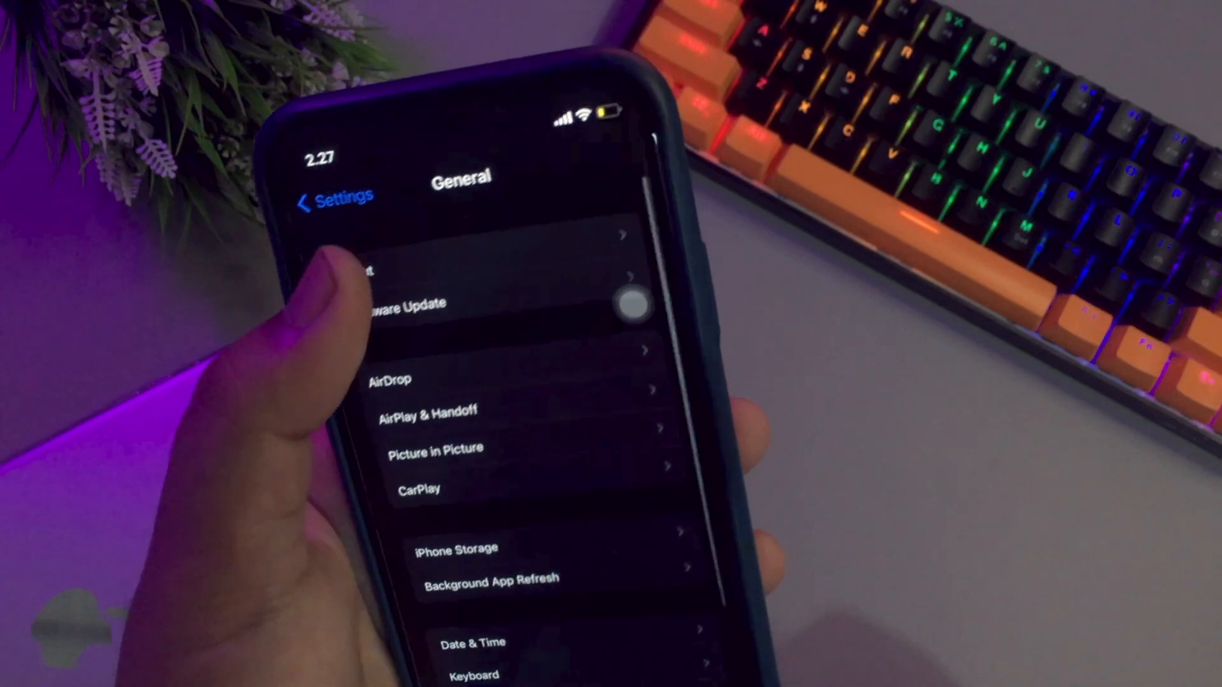